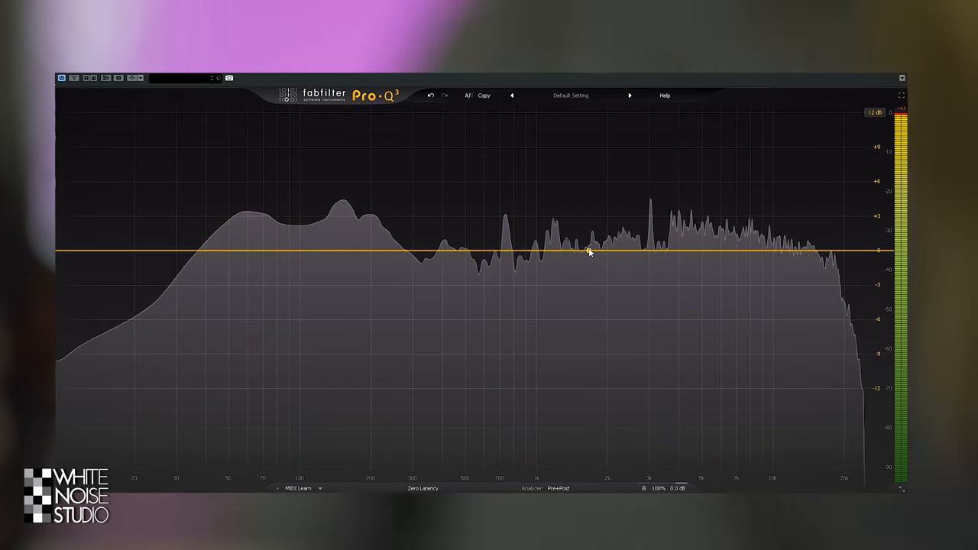
# - Create a tall, narrow Pro-Q 3 bell boost near 5 kHz and sweep it across the high mids
pyautogui.click(588, 252)
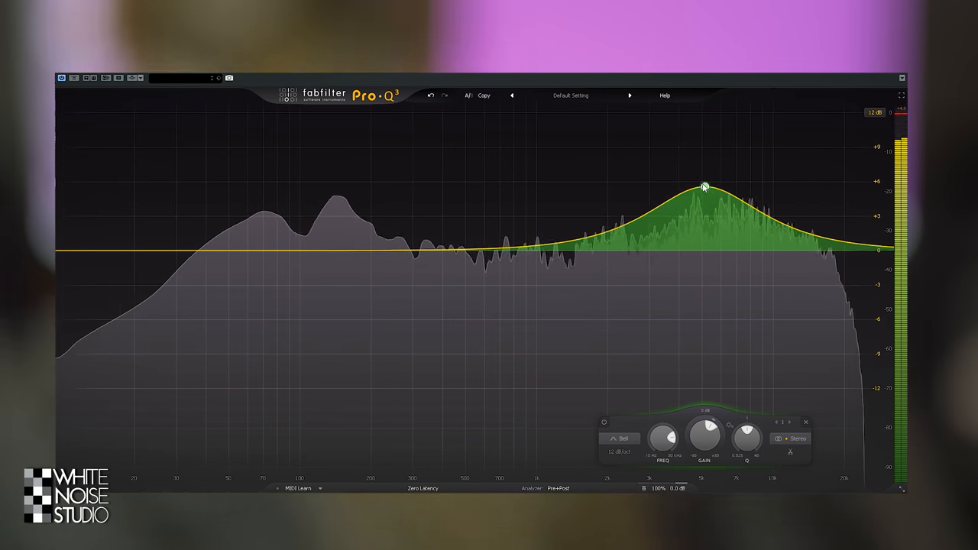
pyautogui.moveTo(703, 187); pyautogui.dragTo(690, 147)
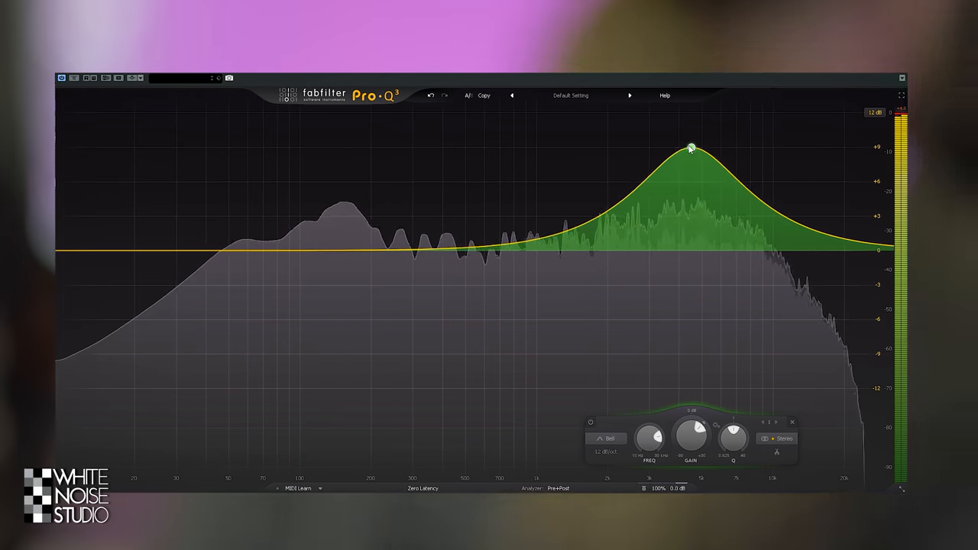
pyautogui.moveTo(689, 148); pyautogui.dragTo(680, 145)
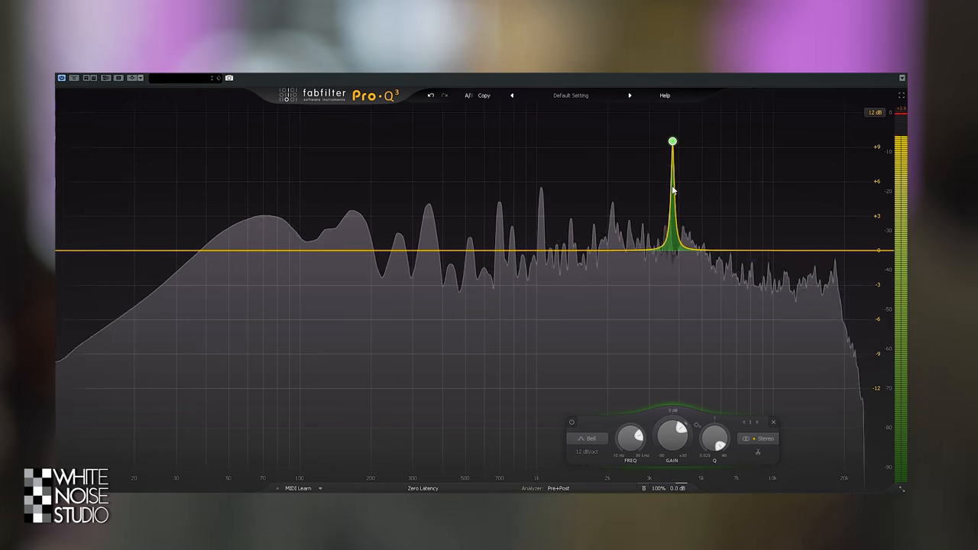
pyautogui.moveTo(671, 141); pyautogui.dragTo(684, 140)
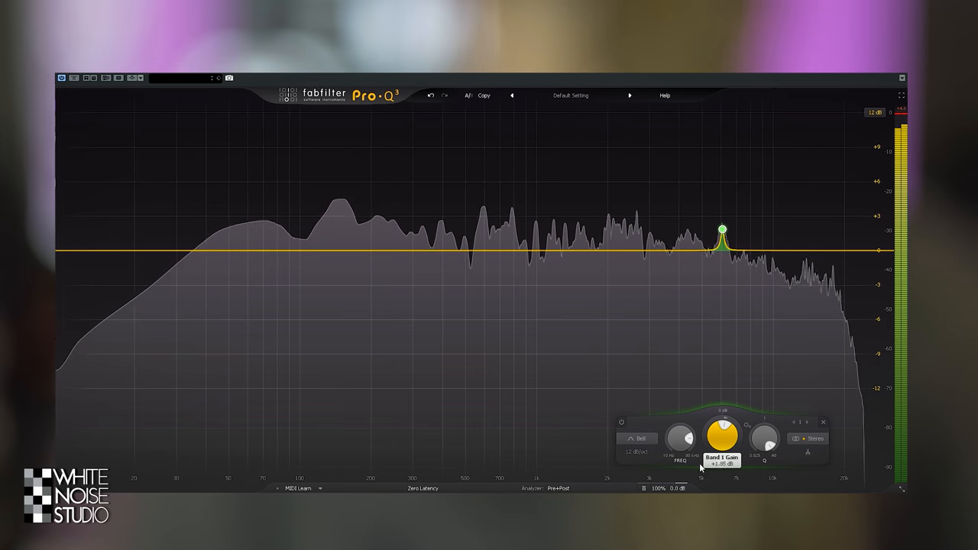
# - Bring the narrow peak's gain down and widen the broad high boost to a Q near 0.99
pyautogui.moveTo(722, 229); pyautogui.dragTo(722, 309)
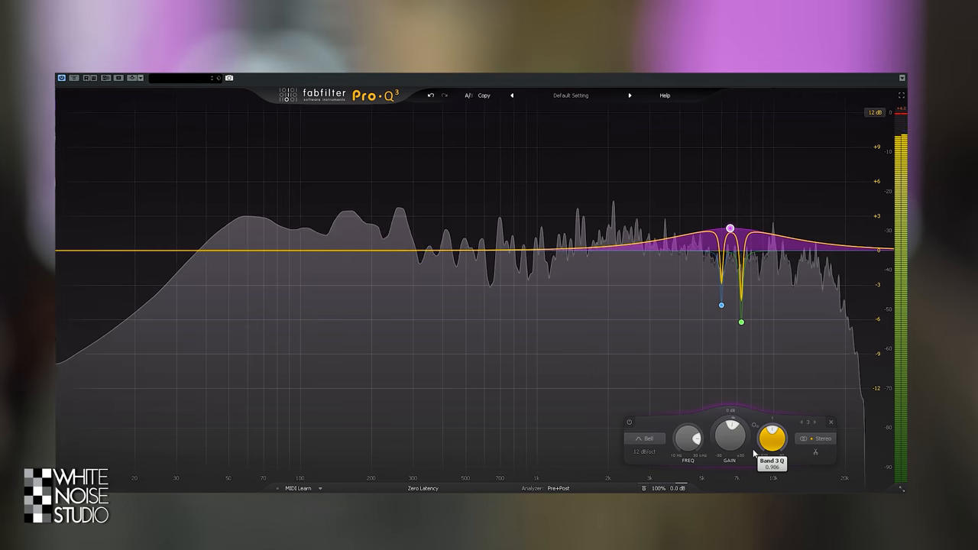
pyautogui.moveTo(772, 437); pyautogui.dragTo(772, 412)
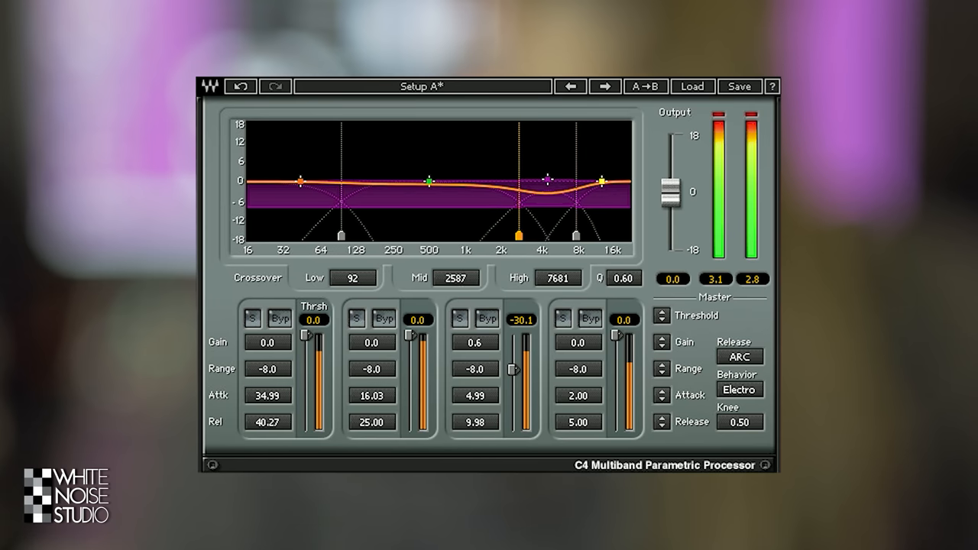
# - Solo C4 band 3 and raise its upper crossover to about 8874 Hz
pyautogui.click(460, 318)
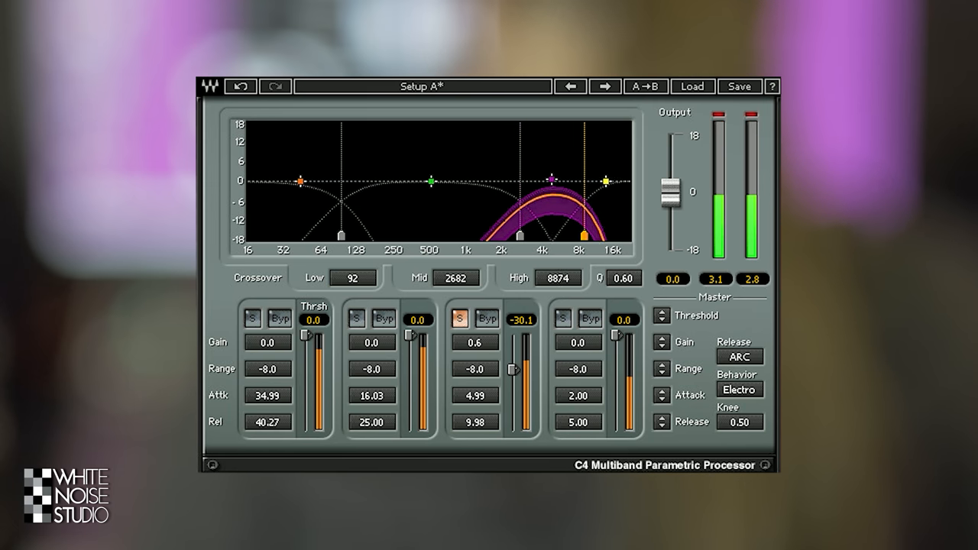
pyautogui.moveTo(608, 181); pyautogui.dragTo(609, 181)
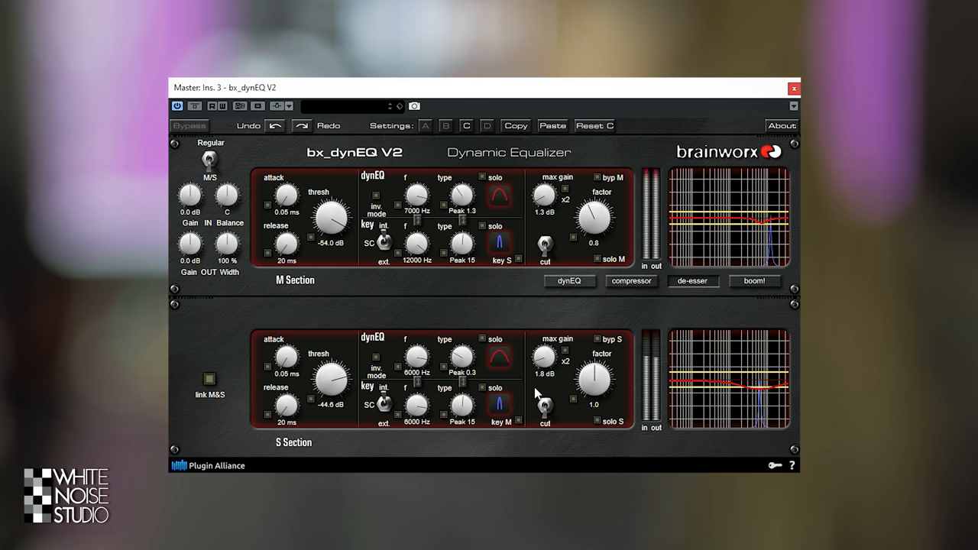
# - Adjust a bx_dynEQ V2 dynamic band control for the 7000 Hz mid and 6000 Hz side cuts
pyautogui.moveTo(542, 356); pyautogui.dragTo(544, 351)
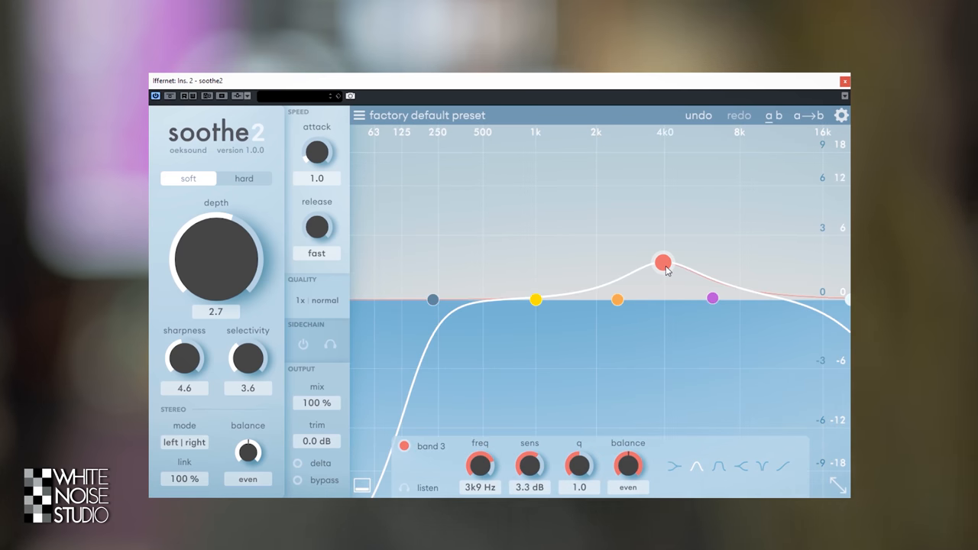
# - Move soothe2 band 3 to 3k4 Hz with 4.3 dB sensitivity
pyautogui.moveTo(663, 262); pyautogui.dragTo(649, 252)
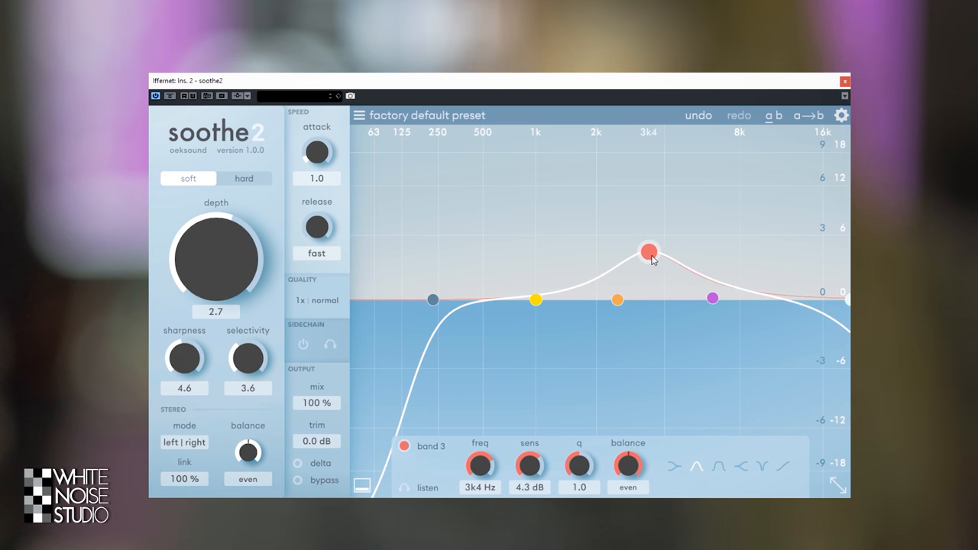
pyautogui.moveTo(649, 252); pyautogui.dragTo(644, 243)
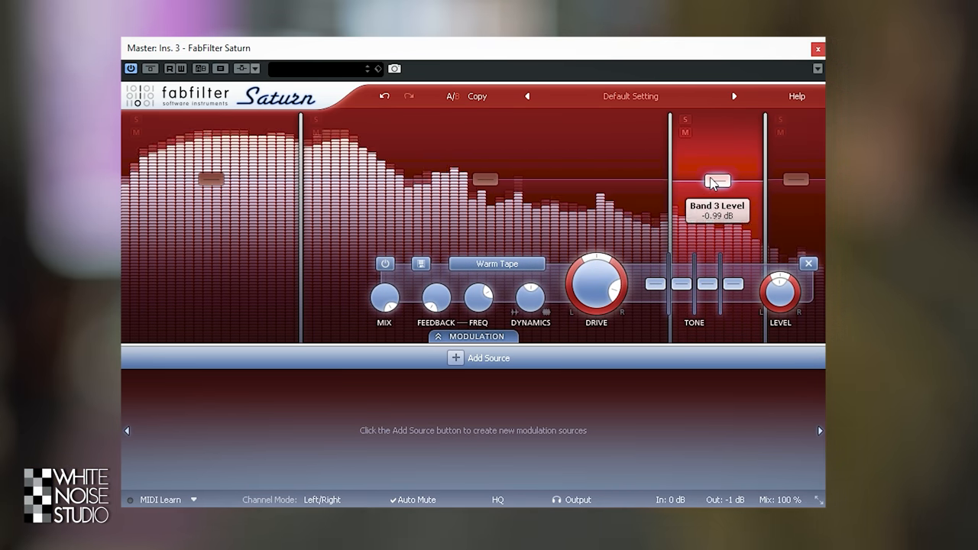
# - Lower Saturn's Band 3 level below -1 dB, then add a new band with the +
pyautogui.moveTo(716, 181); pyautogui.dragTo(716, 201)
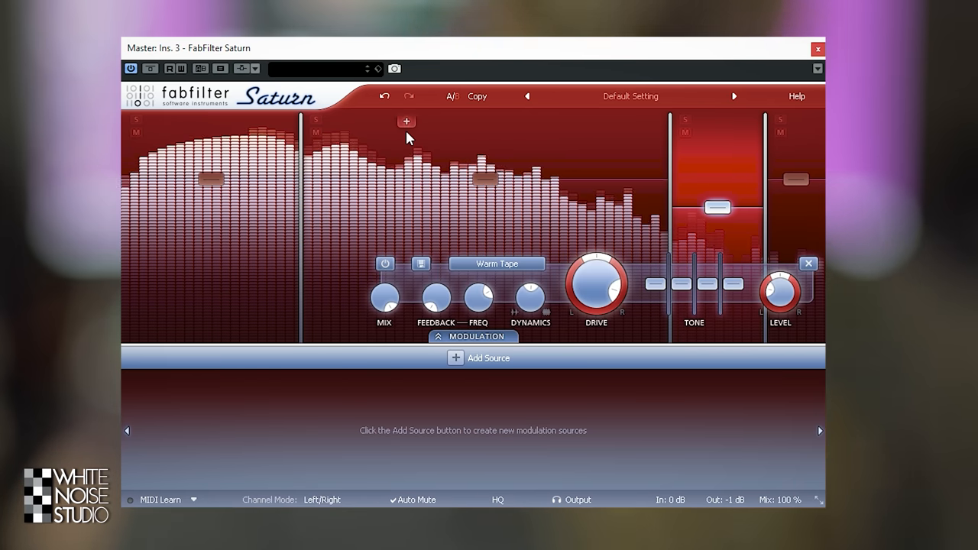
pyautogui.click(816, 49)
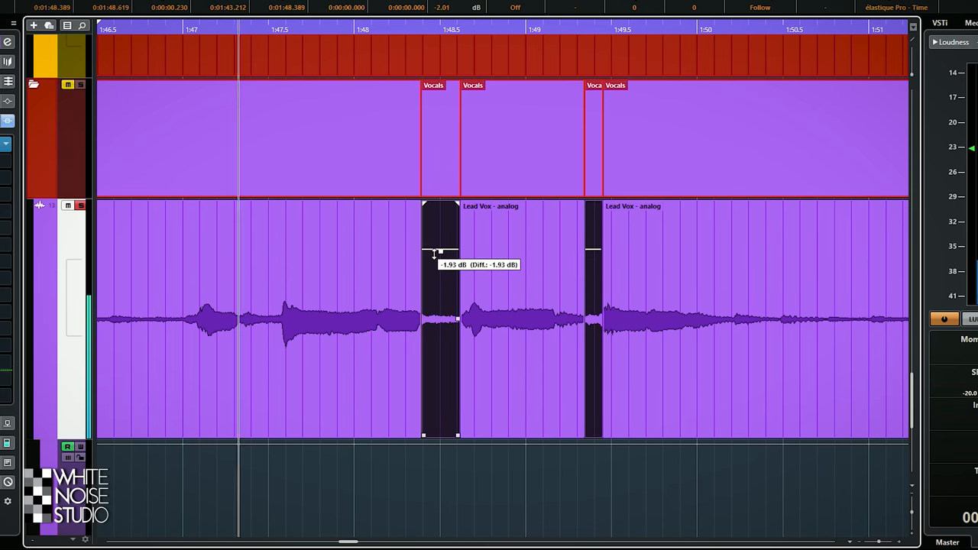
# - Lower the selected Lead Vox event's volume to -1.93 dB
pyautogui.moveTo(439, 252); pyautogui.dragTo(439, 293)
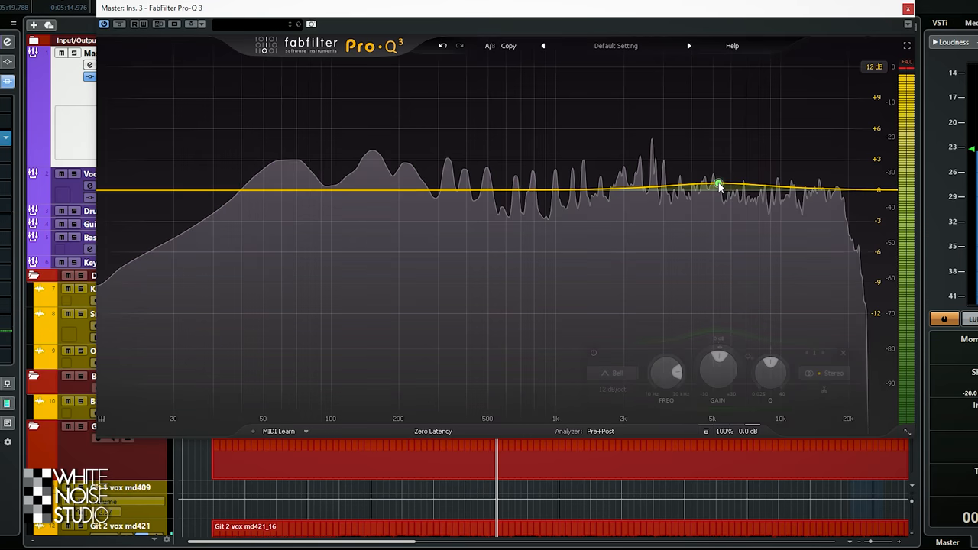
# - Boost Pro-Q 3 band 1 to about +9 dB with a Q near 0.84
pyautogui.moveTo(718, 186); pyautogui.dragTo(741, 116)
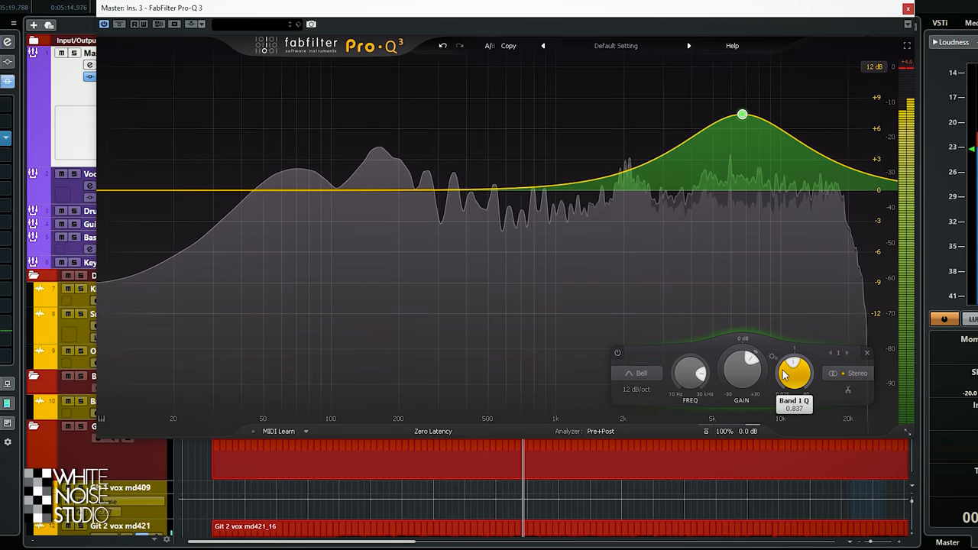
pyautogui.click(908, 8)
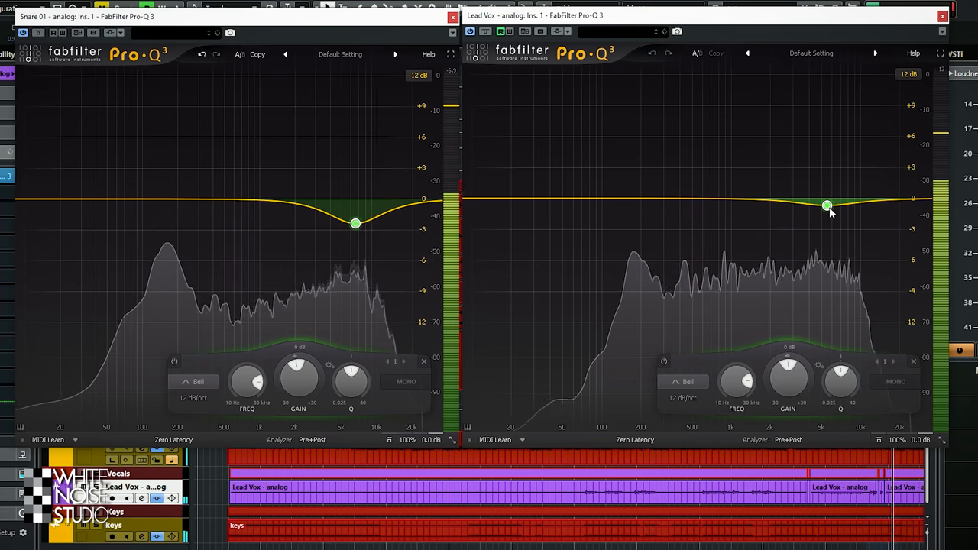
# - Deepen the lead vocal's high-mid cut and line up the snare's cut at the same frequency
pyautogui.moveTo(841, 382); pyautogui.dragTo(840, 374)
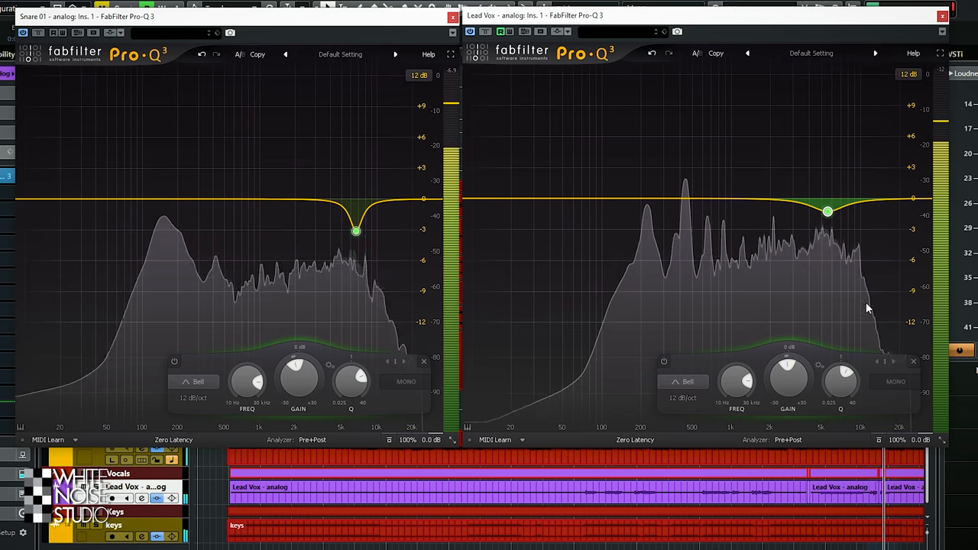
pyautogui.moveTo(355, 230); pyautogui.dragTo(359, 223)
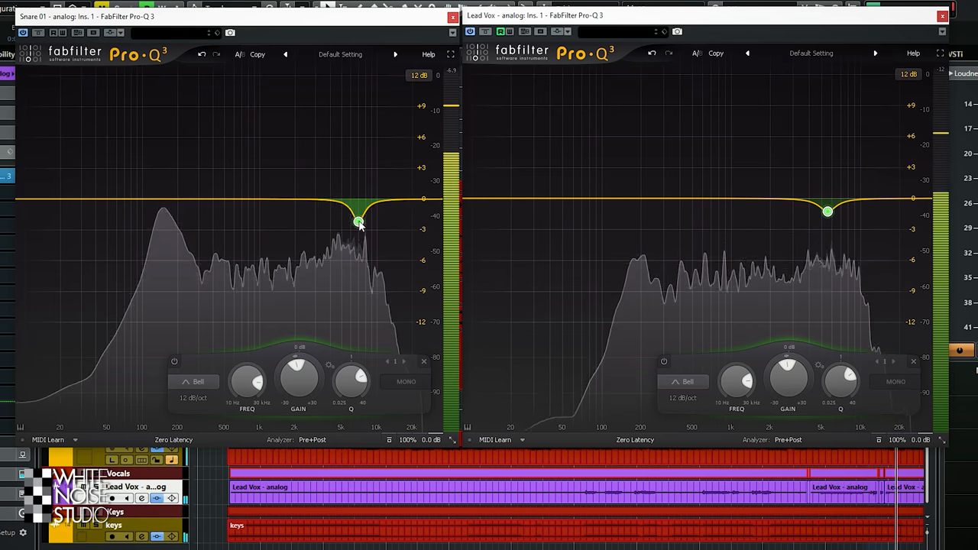